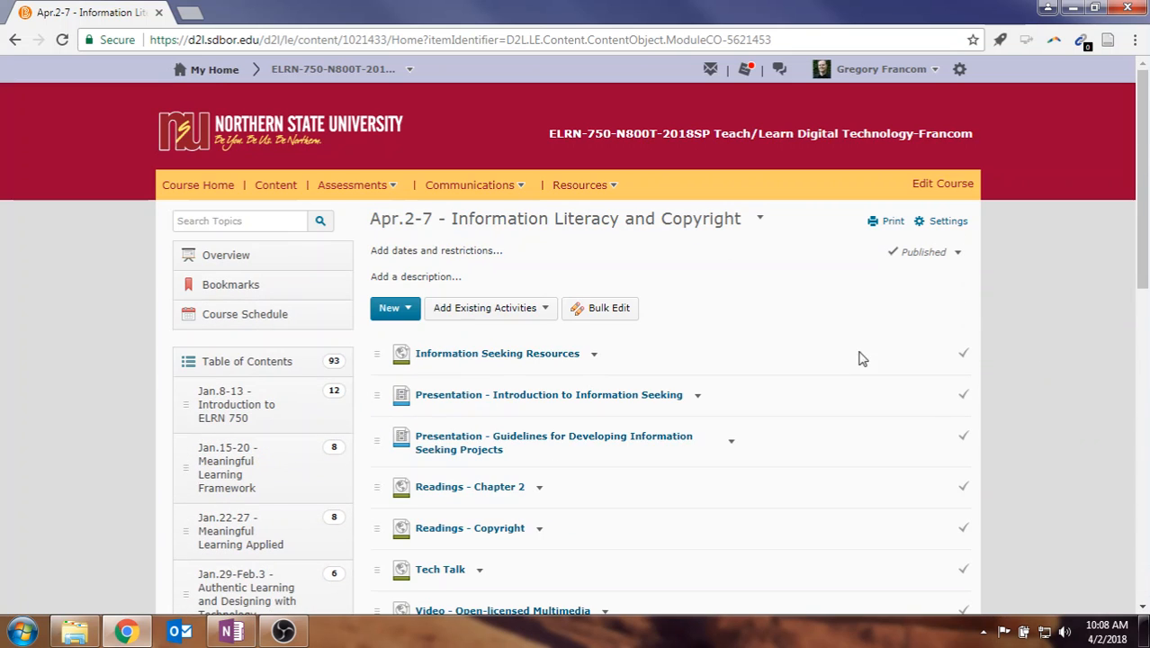
# - Open the Apr.9-14 Project-based Learning and Copyright module and review its Copyright Poster assignment
pyautogui.click(497, 352)
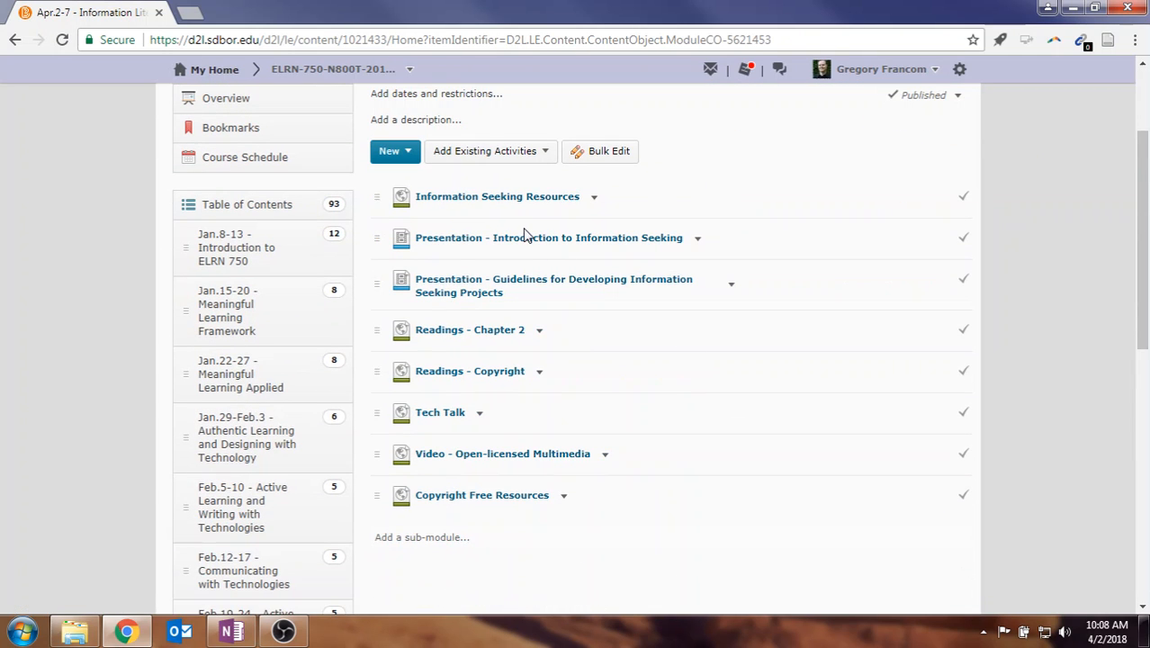
pyautogui.moveTo(549, 238)
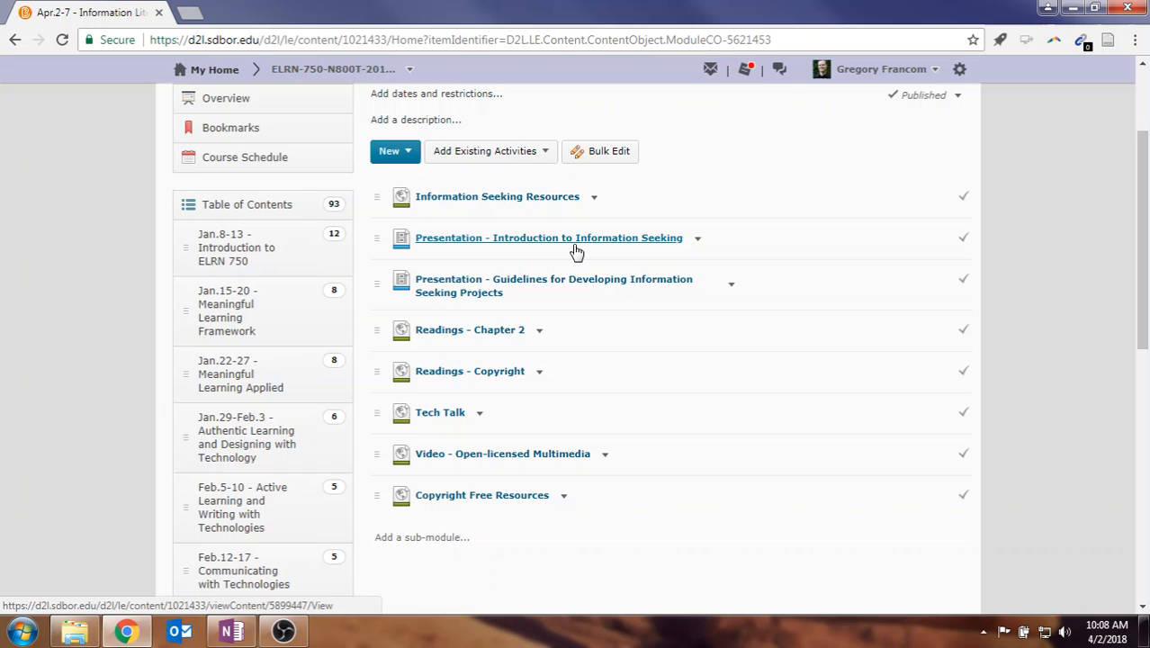
pyautogui.moveTo(520, 339)
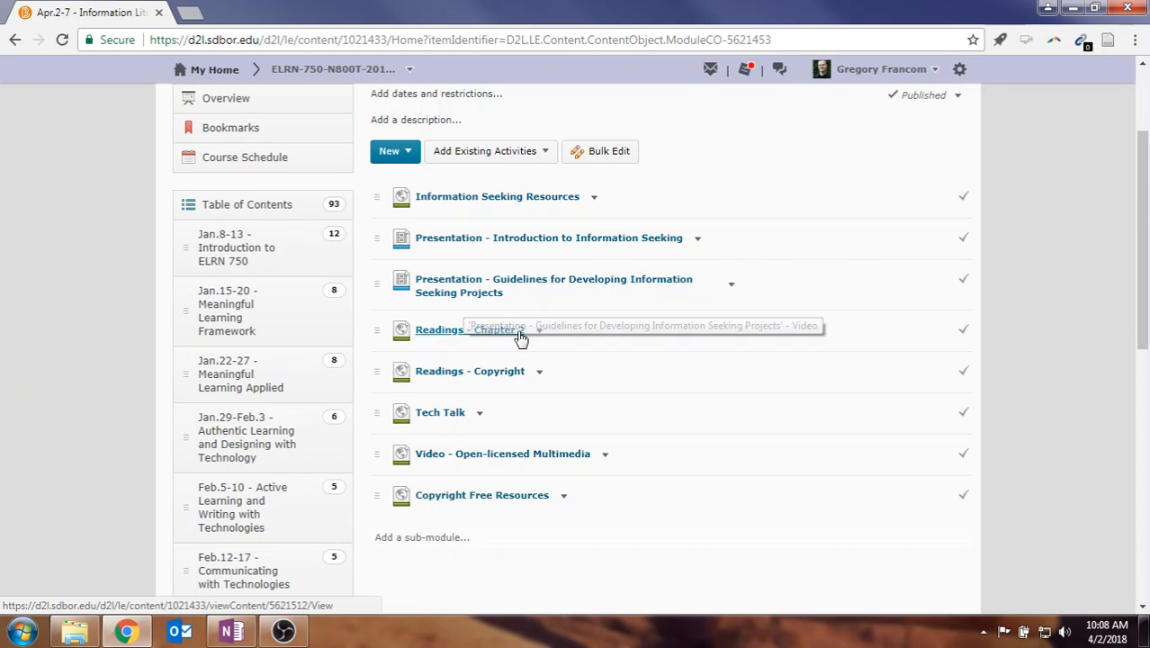
pyautogui.moveTo(467, 336)
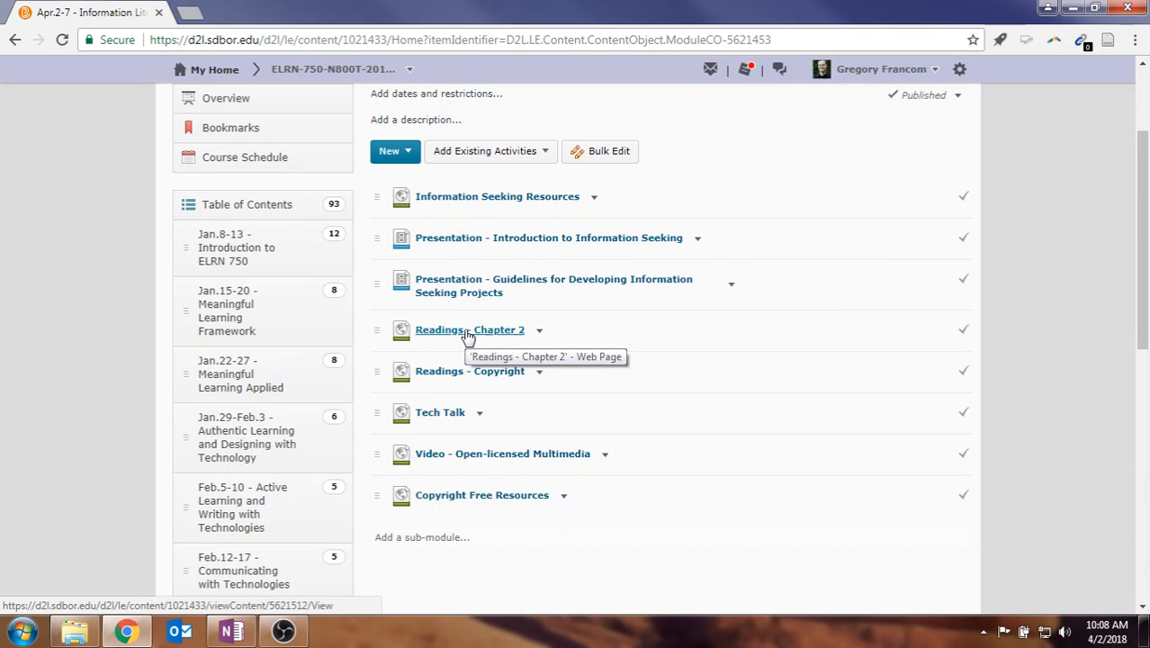
pyautogui.moveTo(496, 378)
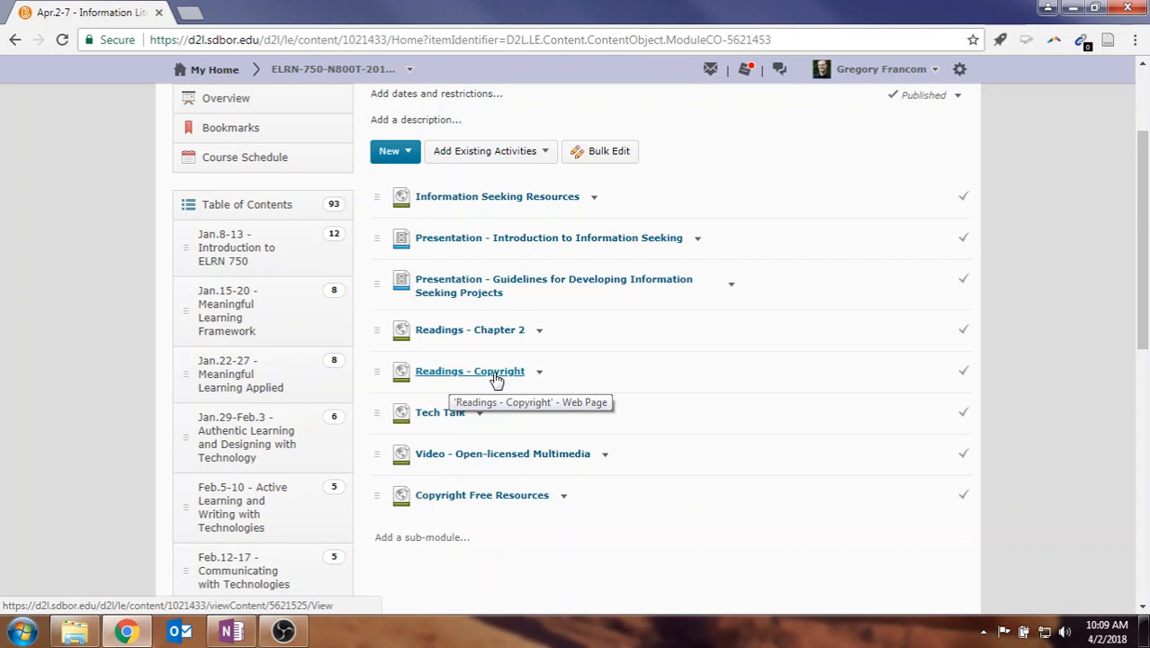
pyautogui.moveTo(416, 411)
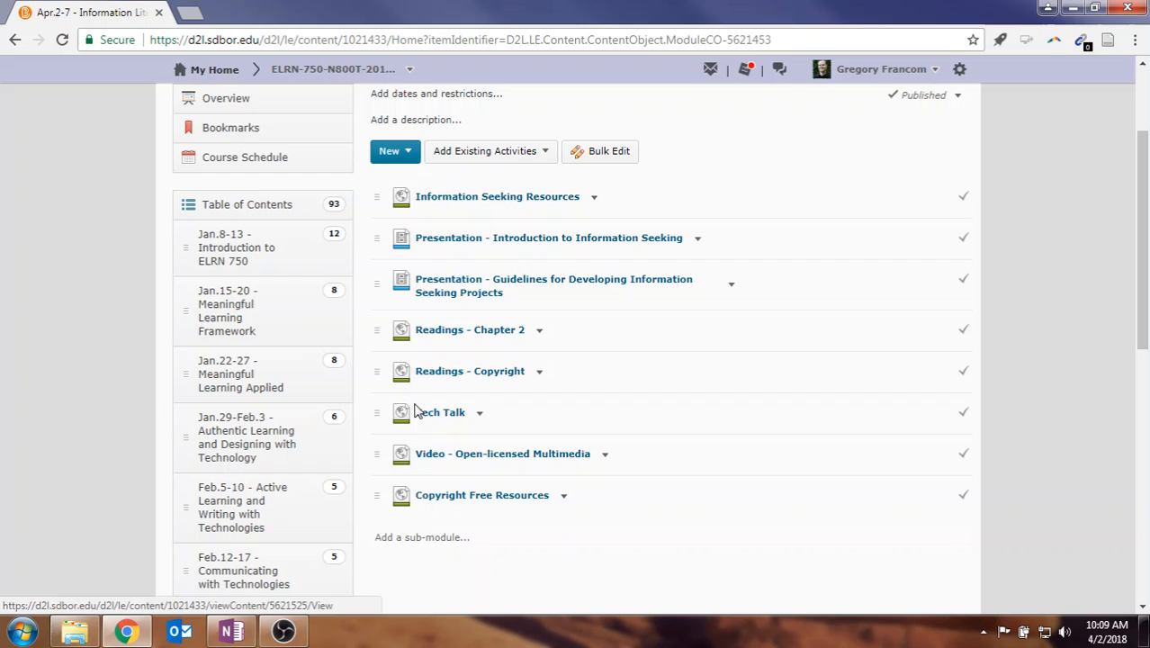
pyautogui.moveTo(441, 412)
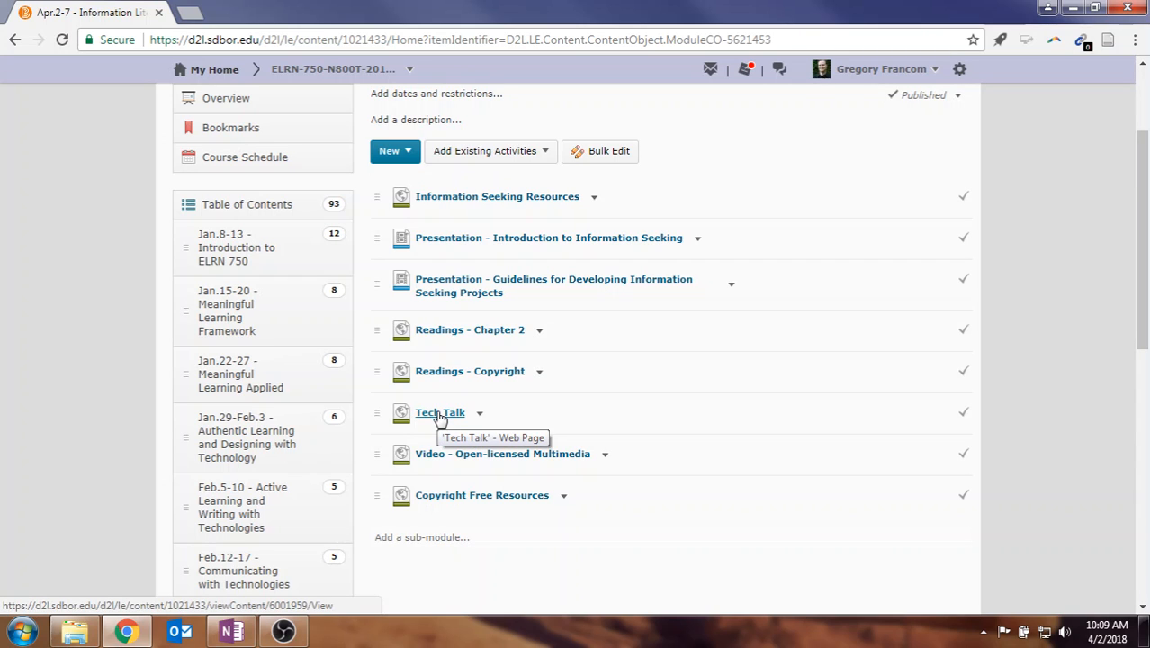
pyautogui.moveTo(705, 437)
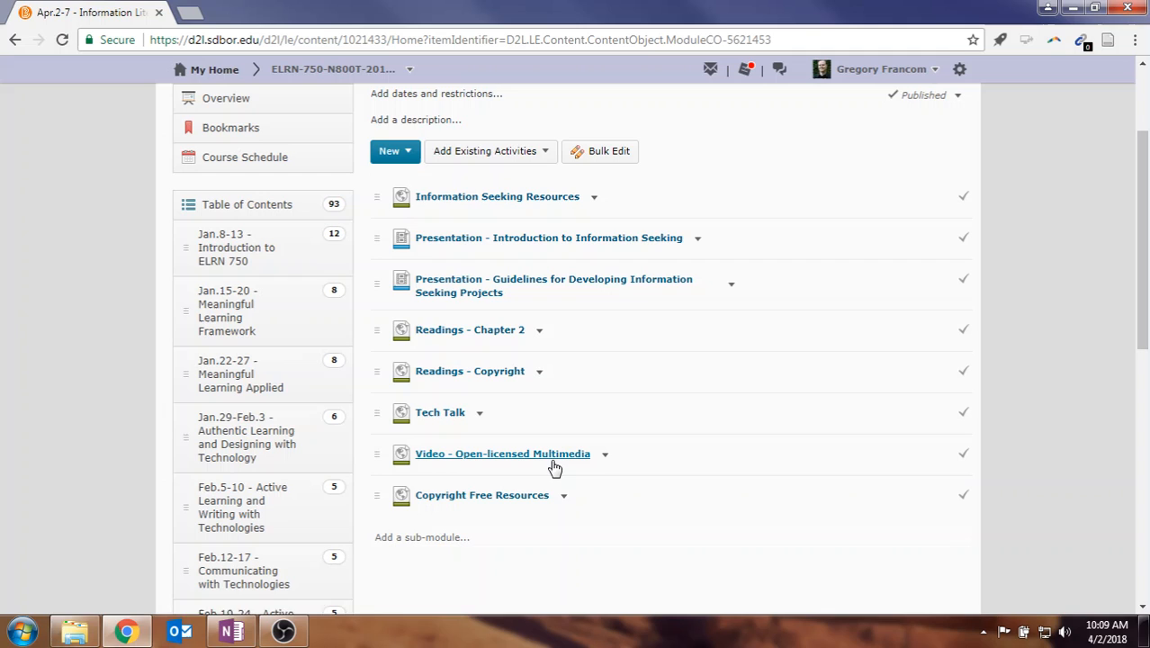
pyautogui.moveTo(550, 459)
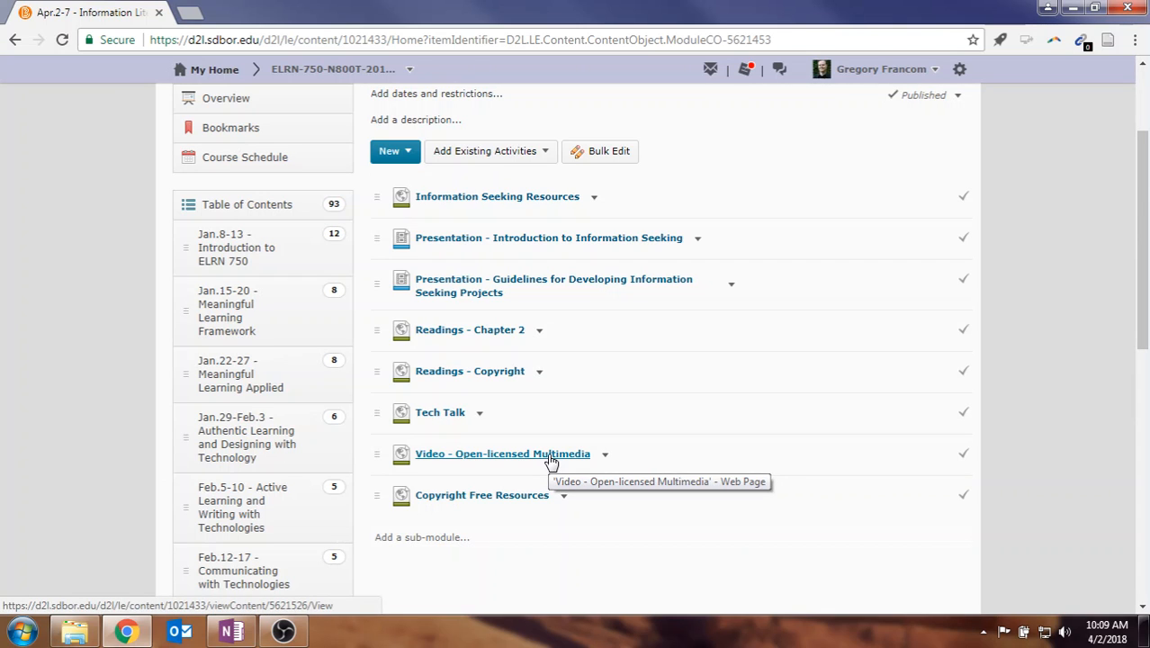
pyautogui.moveTo(520, 461)
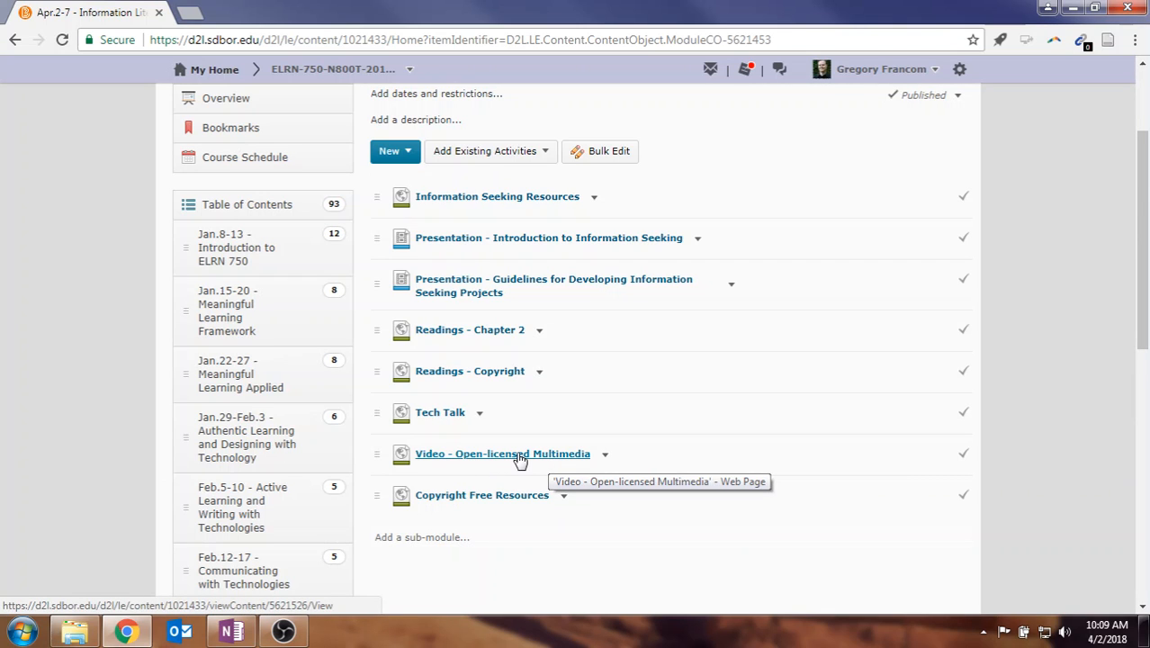
pyautogui.moveTo(506, 500)
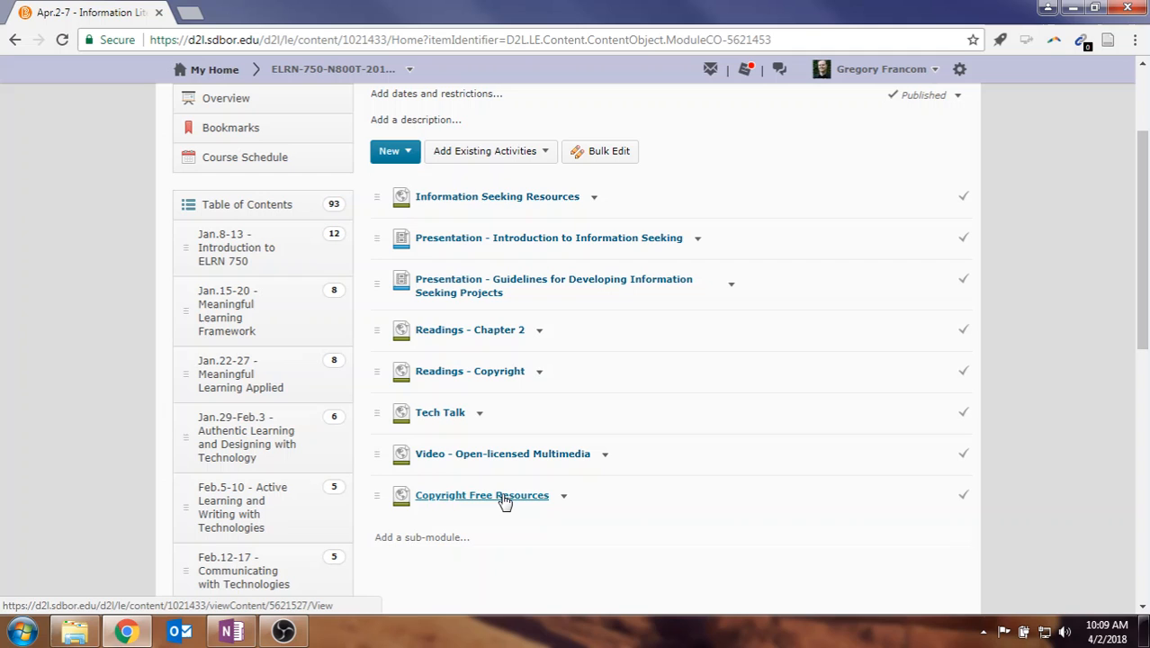
pyautogui.moveTo(474, 511)
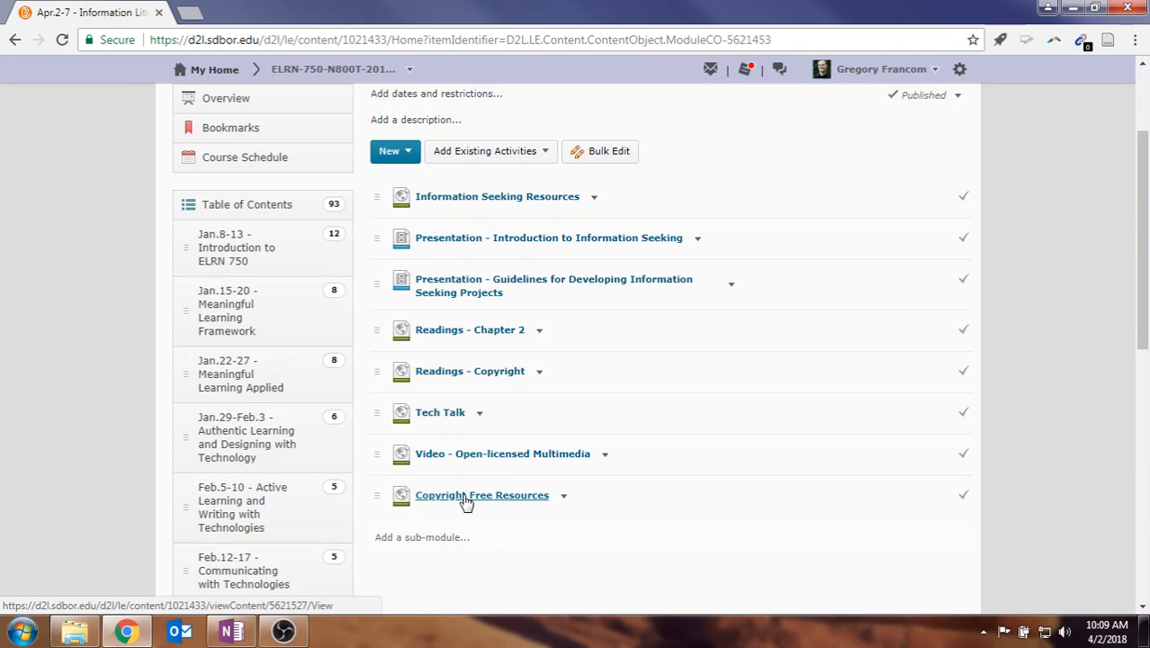
pyautogui.moveTo(482, 495)
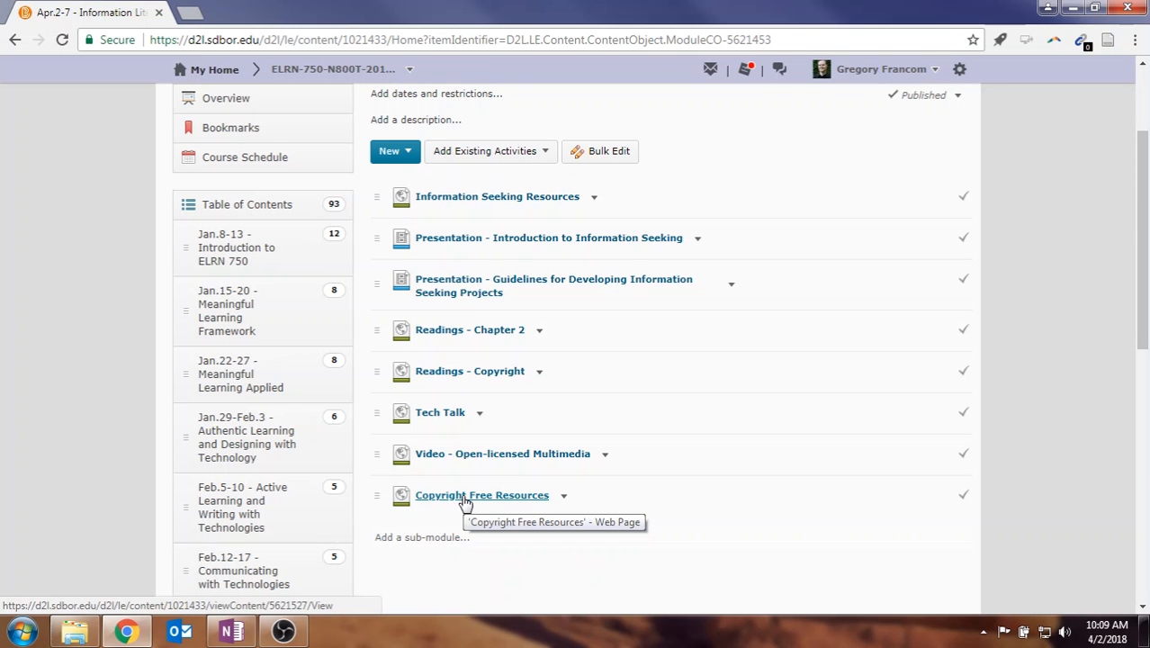
pyautogui.scroll(-3)
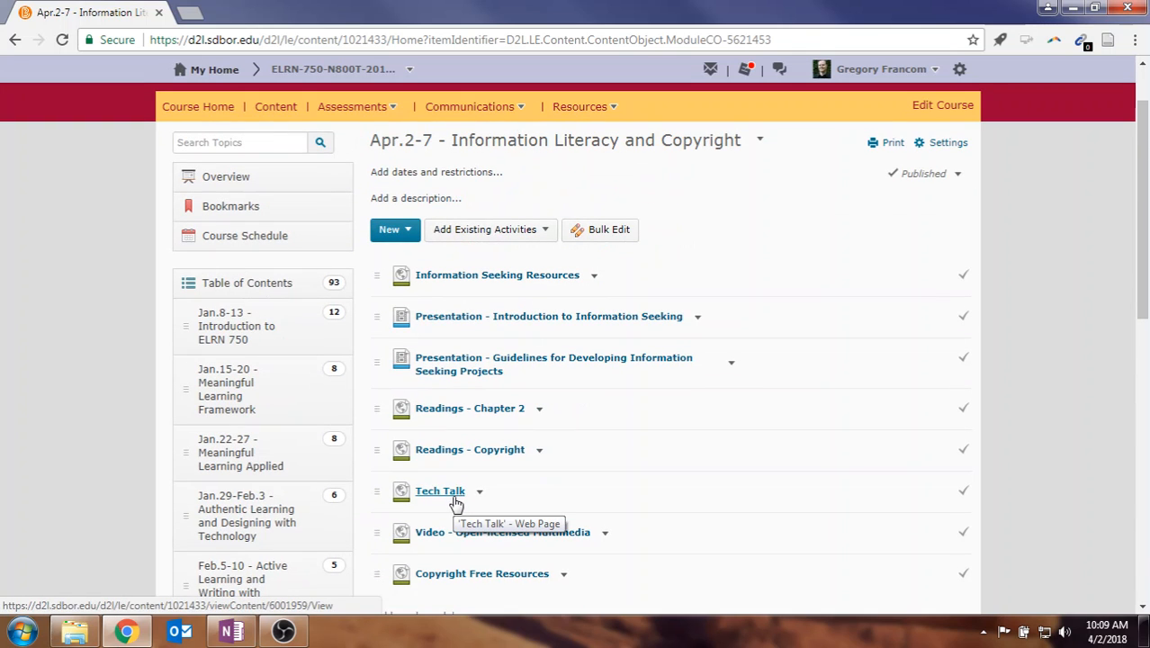
pyautogui.scroll(-3)
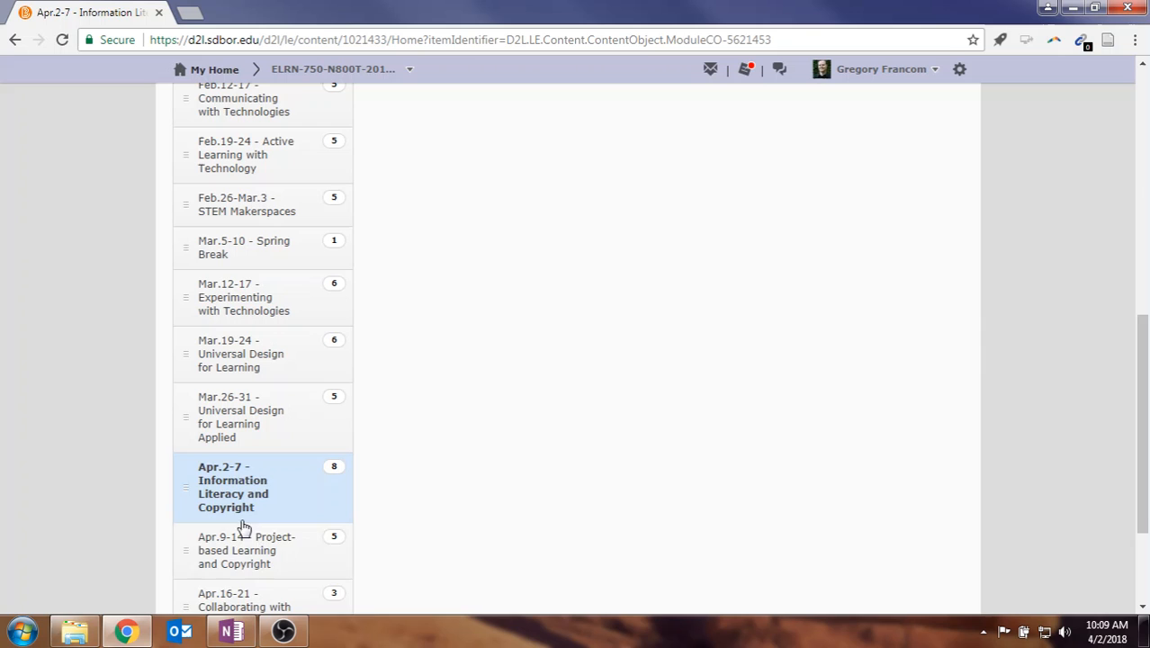
pyautogui.click(245, 550)
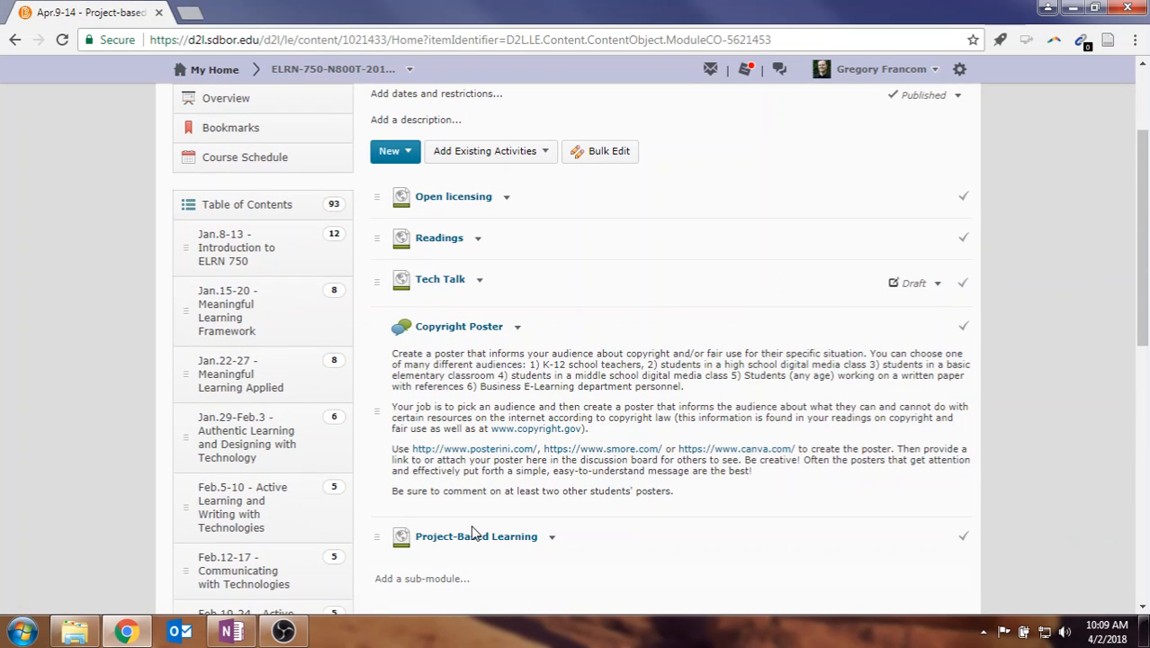
pyautogui.moveTo(459, 327)
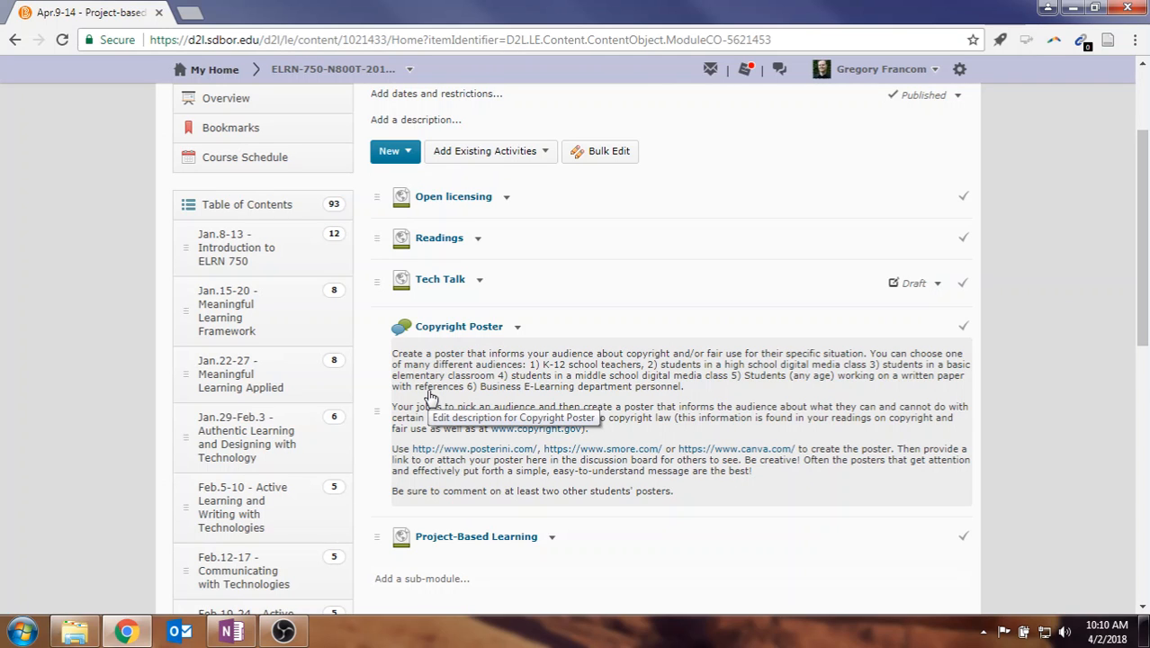
pyautogui.moveTo(1061, 424)
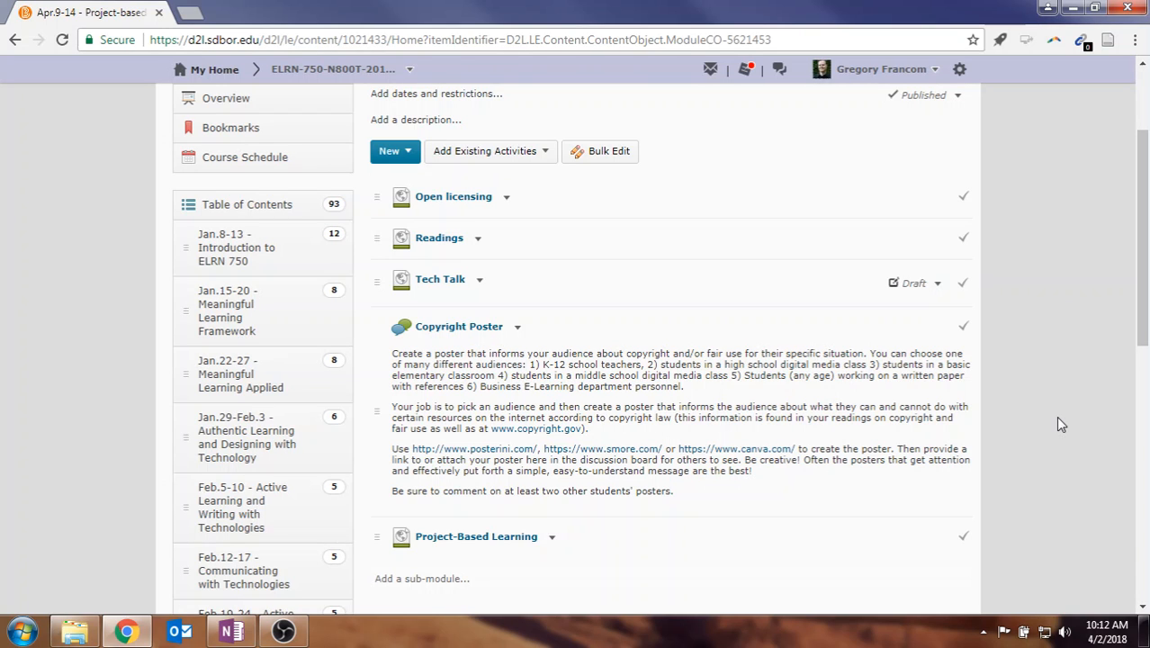
pyautogui.moveTo(558, 376)
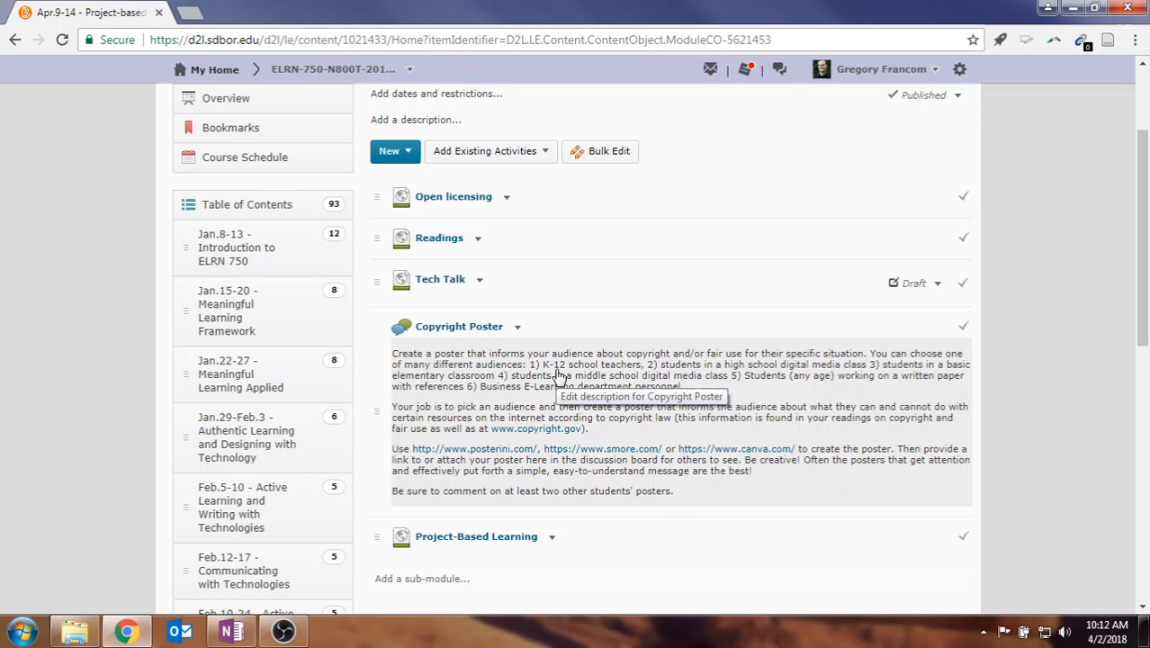